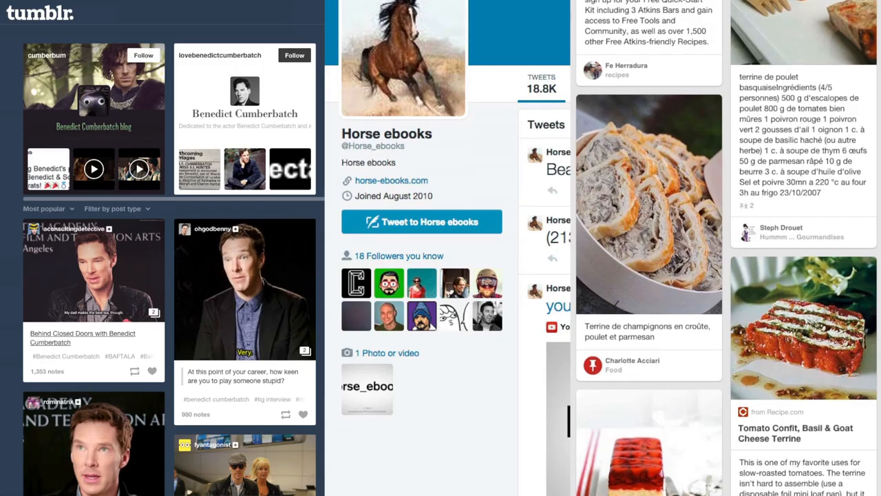
pyautogui.scroll(-3)
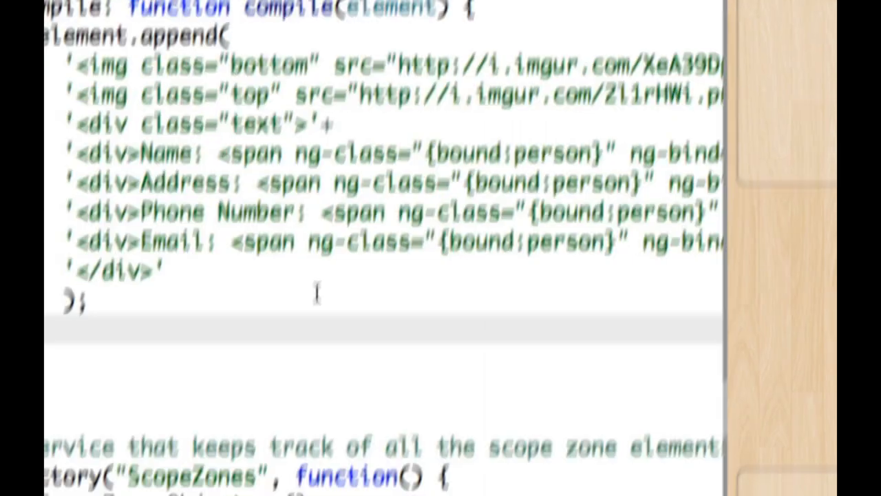
pyautogui.scroll(-3)
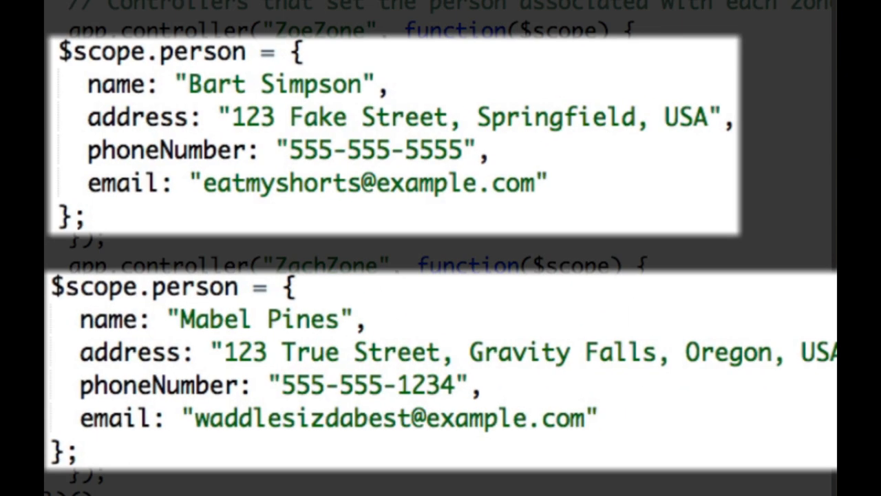